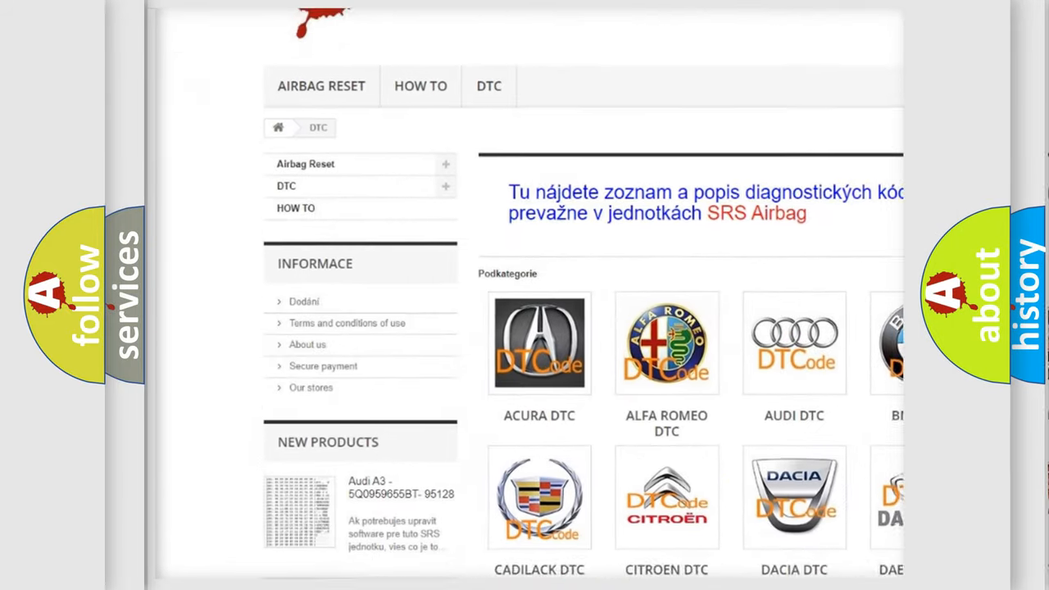
scroll("down", 3)
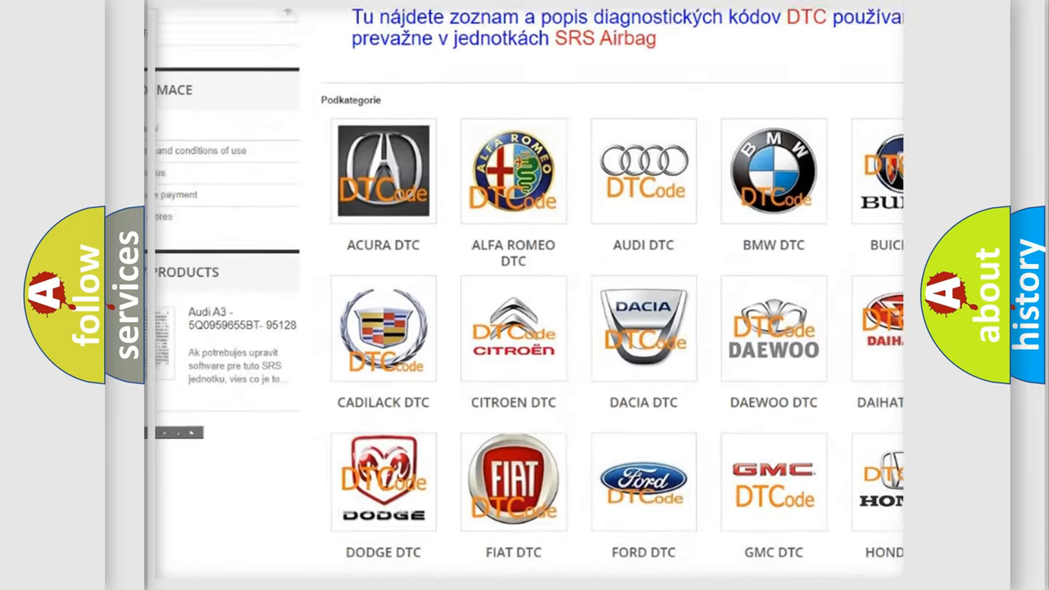
scroll("down", 3)
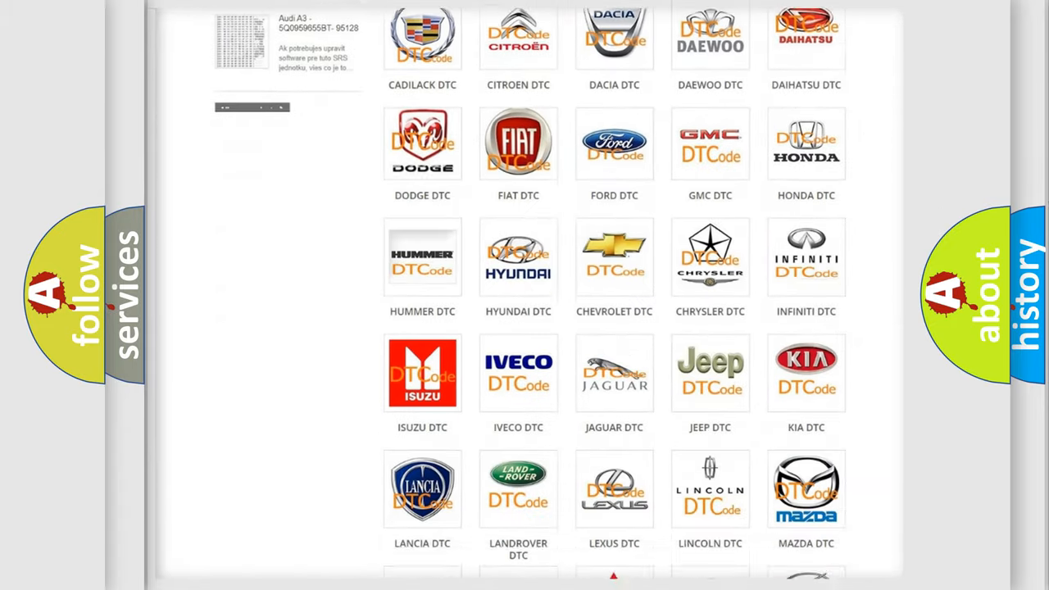
scroll("down", 3)
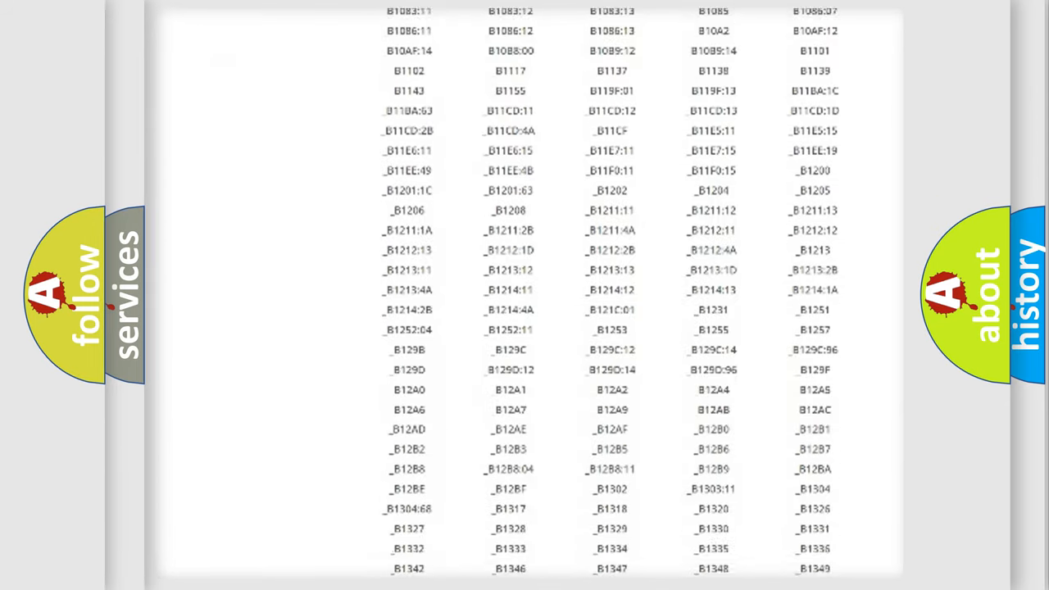
scroll("down", 3)
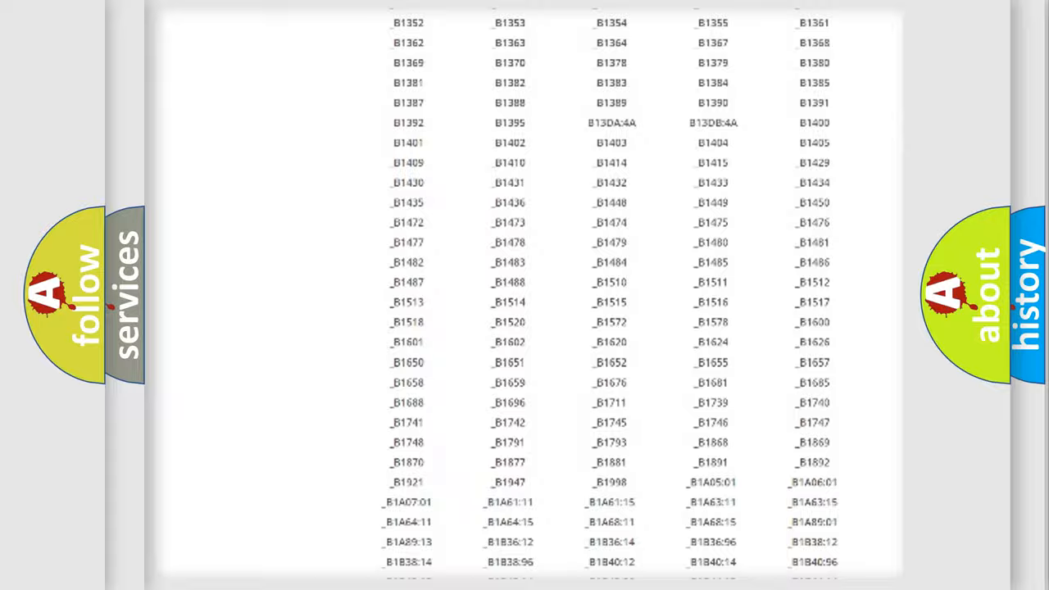